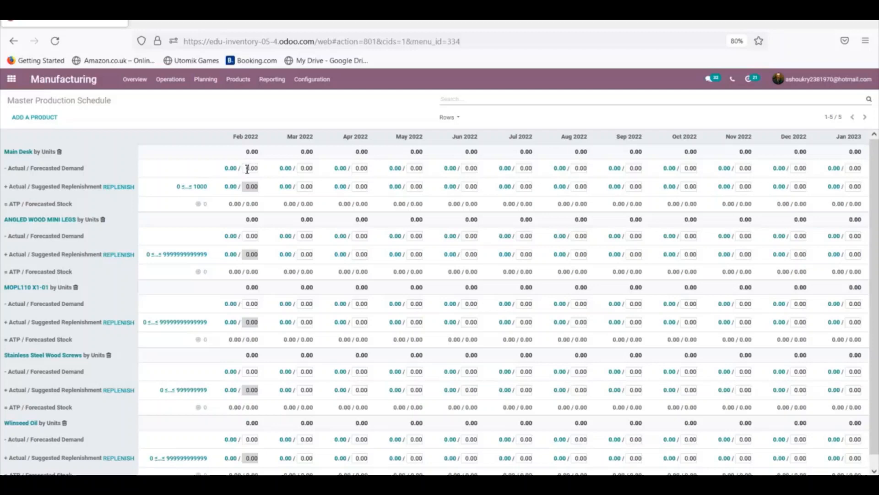
# Enter 150 as the Main Desk forecasted demand for February 2022.
pyautogui.click(251, 168)
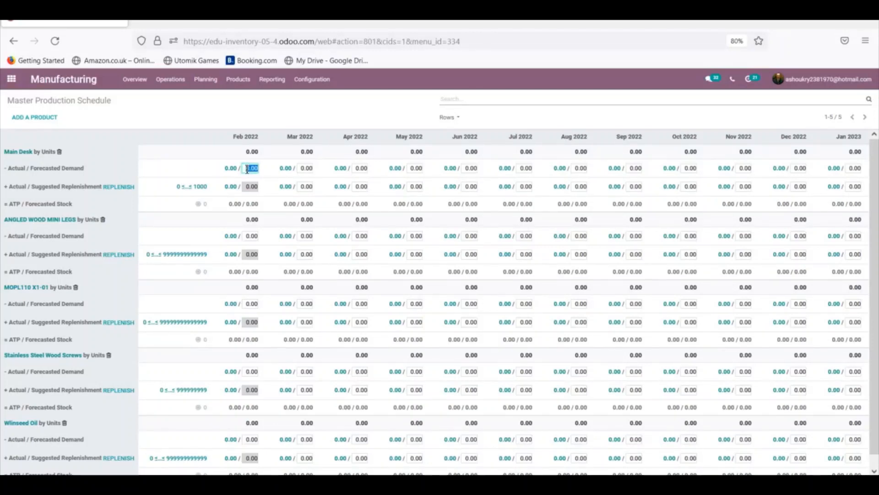
pyautogui.write('150')
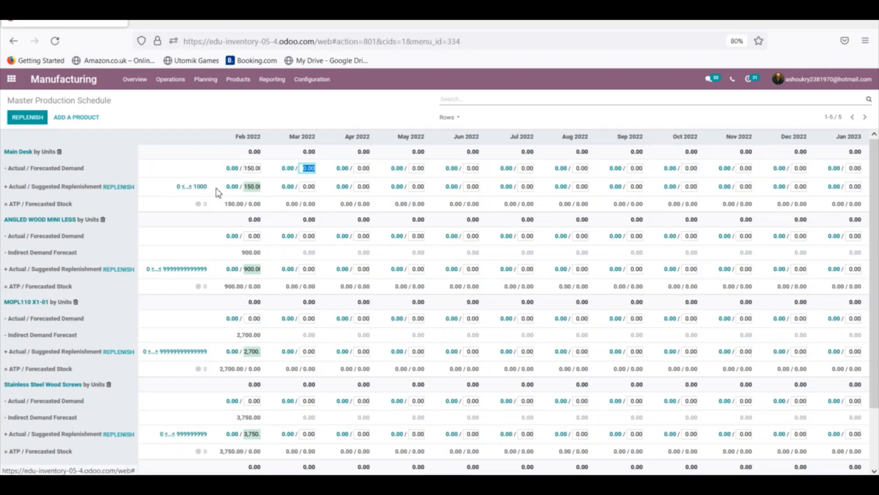
# Replenish the schedule, creating orders for 150 desks, 900 legs, 2,700 MOPL110 and 3,750 screws.
pyautogui.click(27, 117)
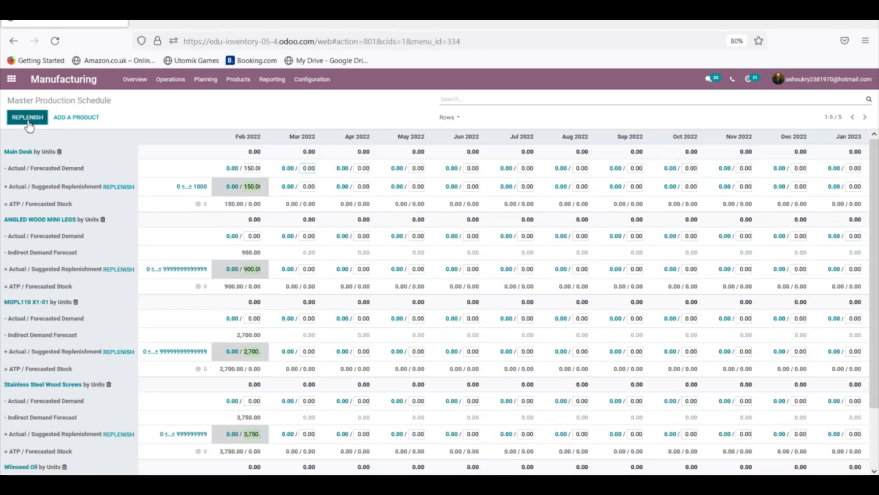
pyautogui.click(27, 118)
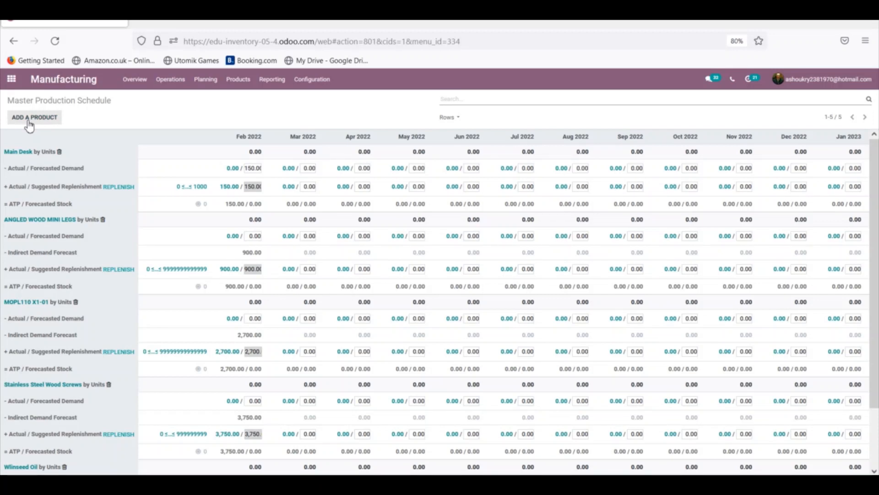
pyautogui.moveTo(226, 193)
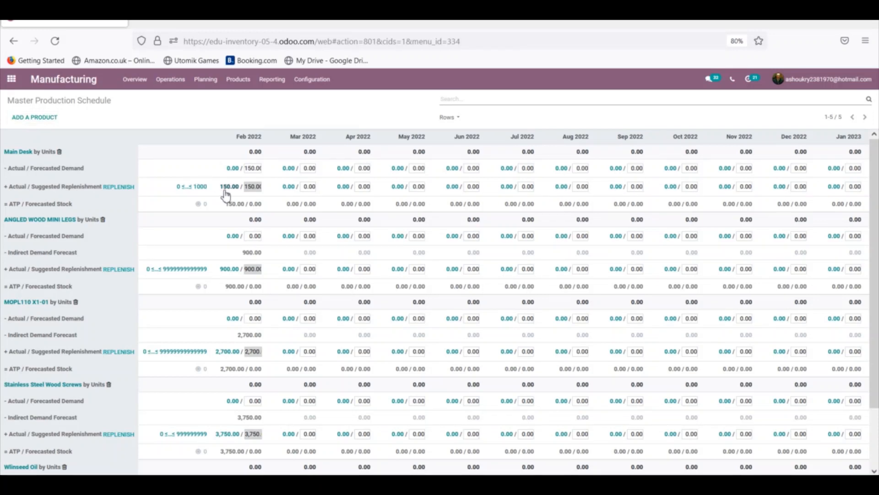
pyautogui.click(228, 187)
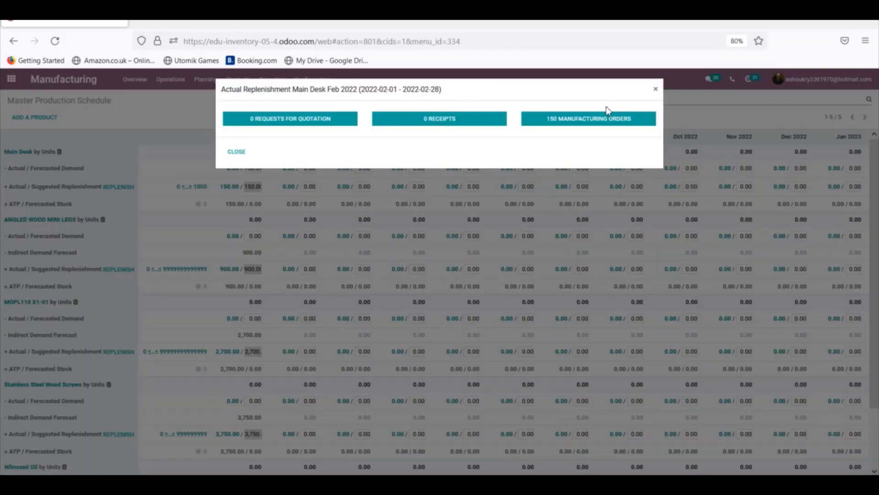
pyautogui.moveTo(645, 77)
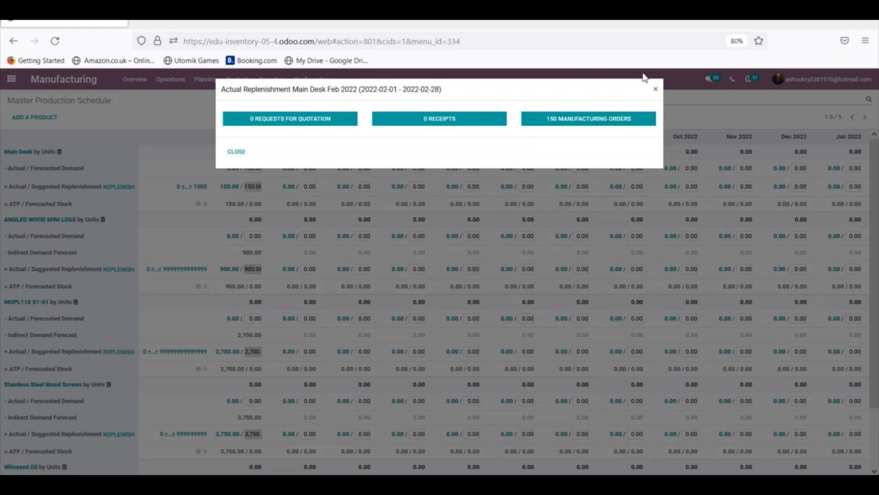
pyautogui.click(237, 152)
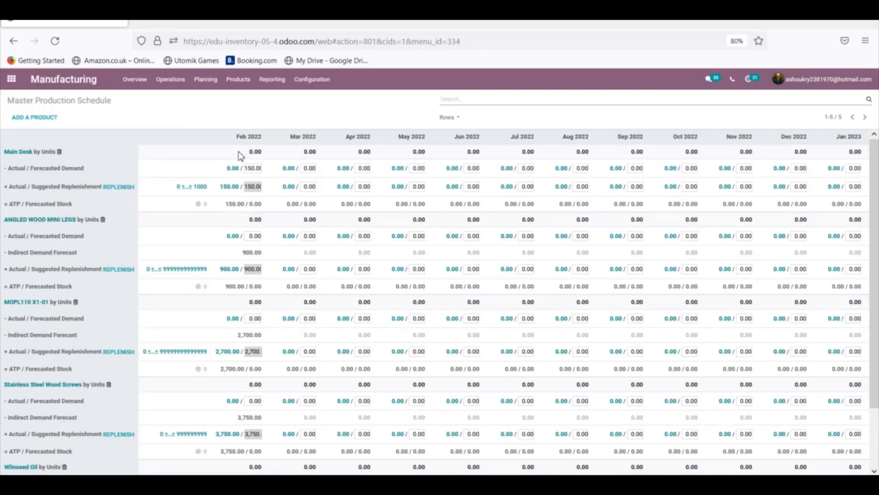
pyautogui.moveTo(218, 303)
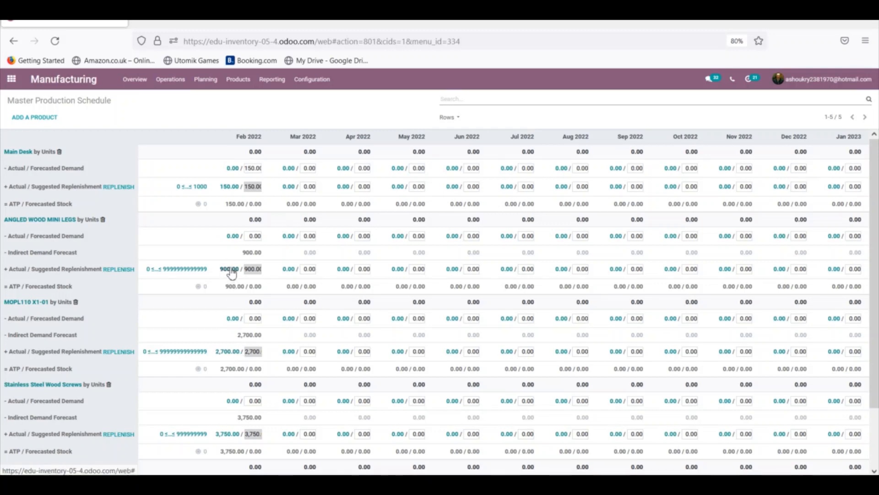
pyautogui.click(230, 269)
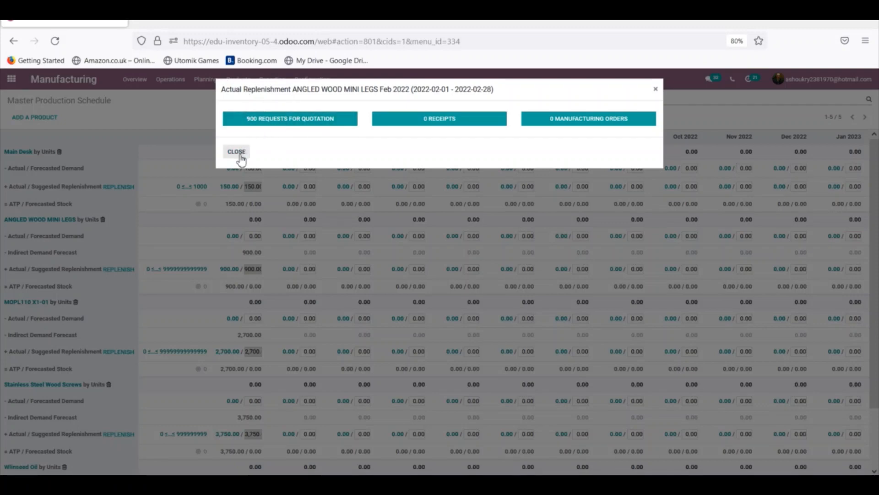
pyautogui.click(236, 151)
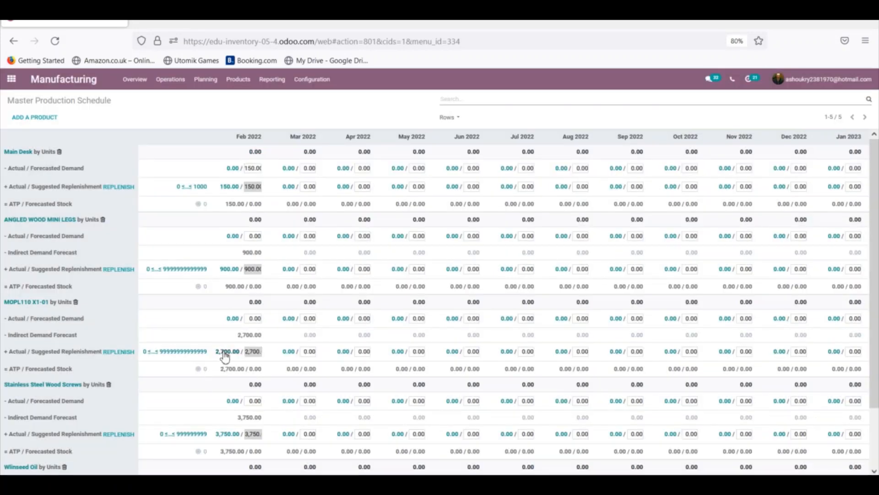
# Go from the February MOPL110 X1-01 replenishment to order WH/MO/00174's quotation P00261.
pyautogui.click(227, 352)
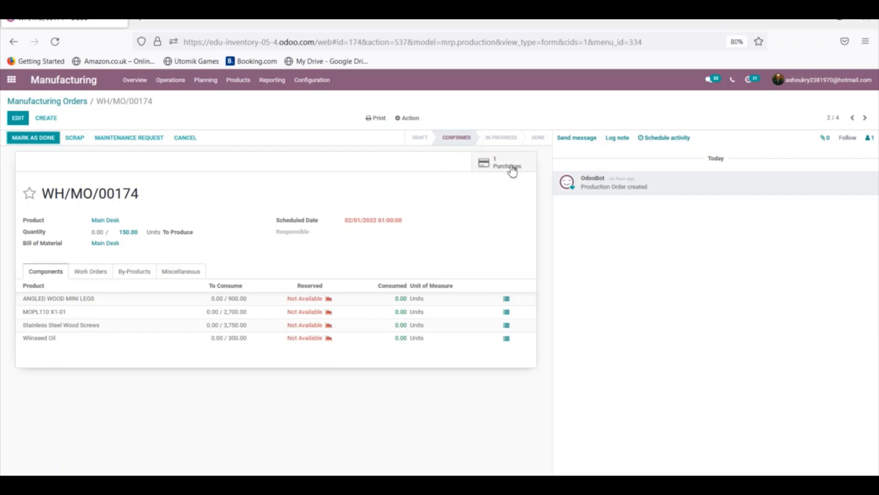
pyautogui.moveTo(500, 168)
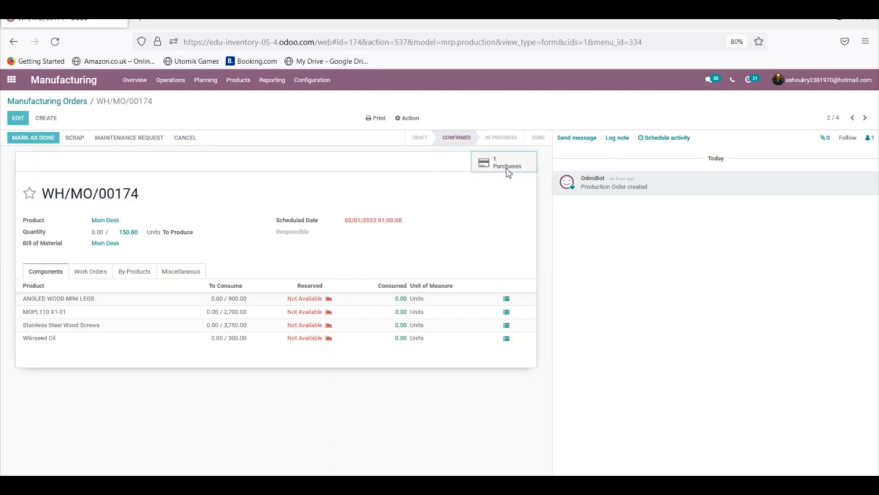
pyautogui.click(503, 162)
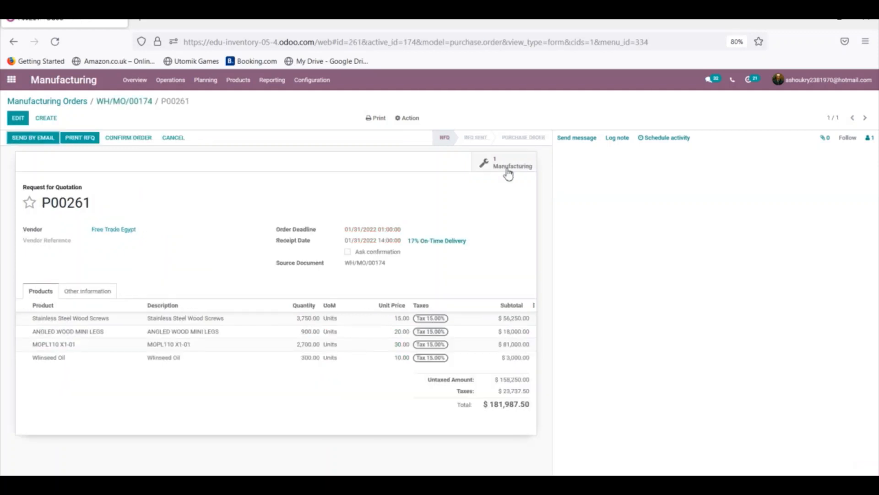